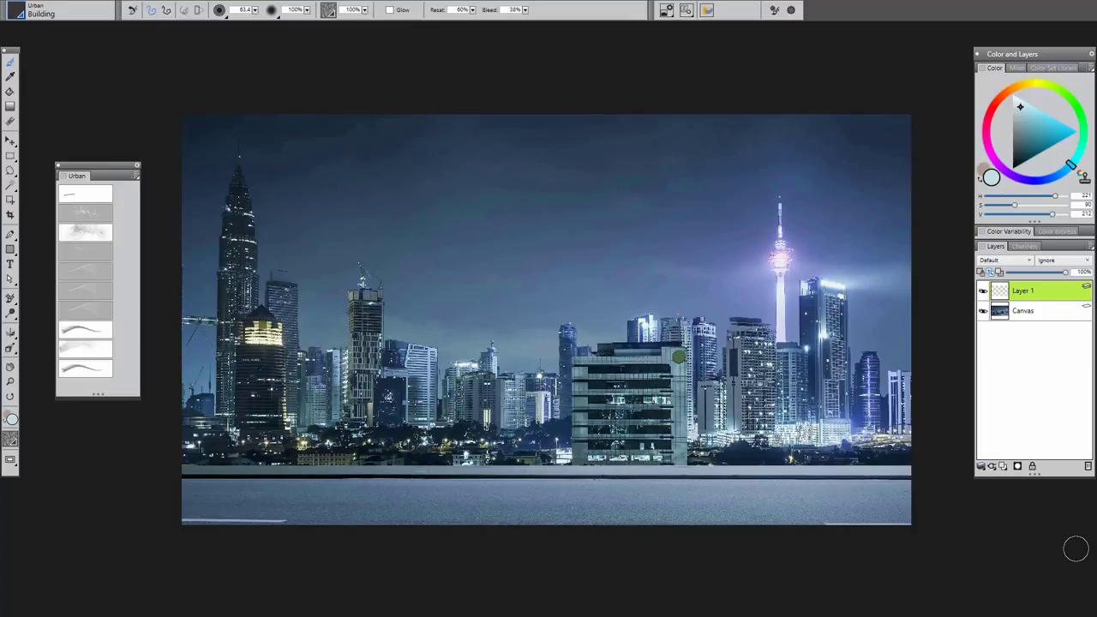
{"action": "mouse_move", "coordinate": [41, 151]}
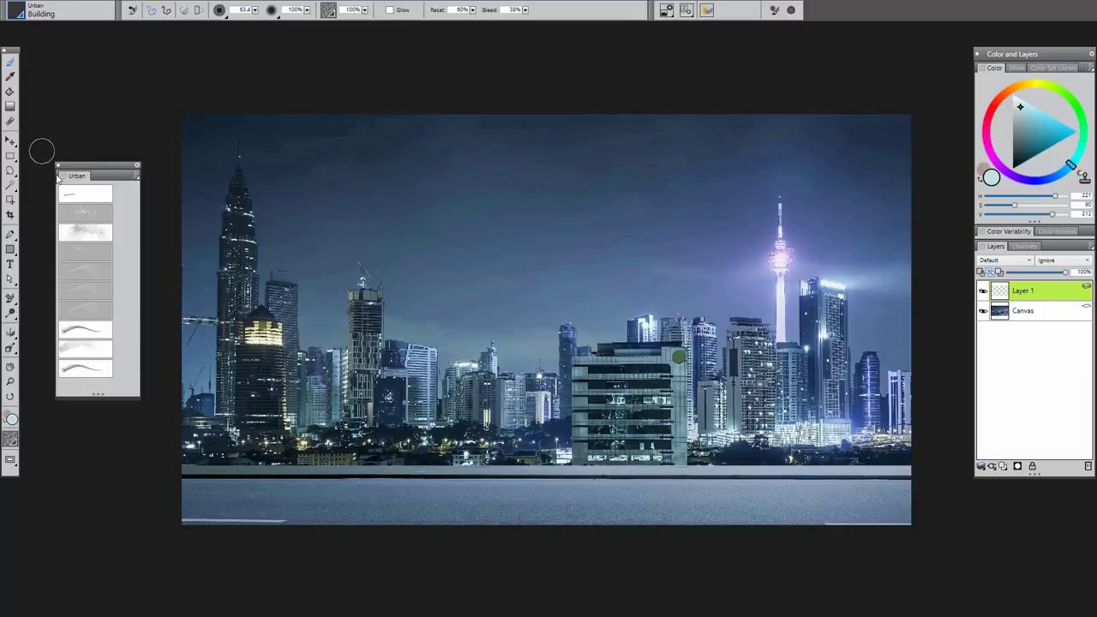
{"action": "mouse_move", "coordinate": [682, 242]}
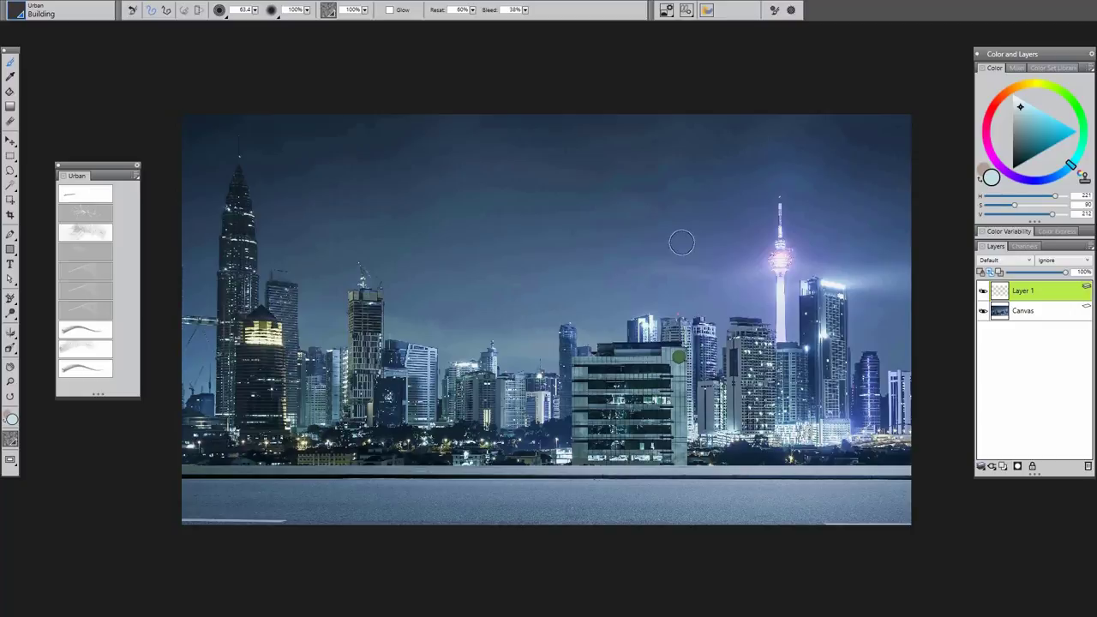
{"action": "mouse_move", "coordinate": [655, 163]}
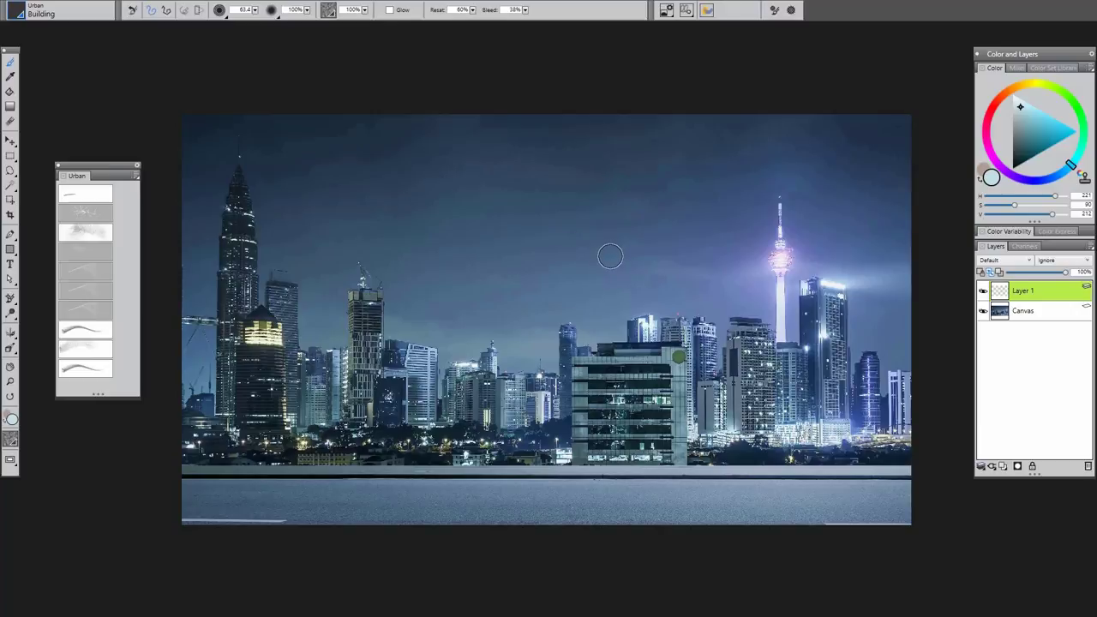
{"action": "mouse_move", "coordinate": [611, 250]}
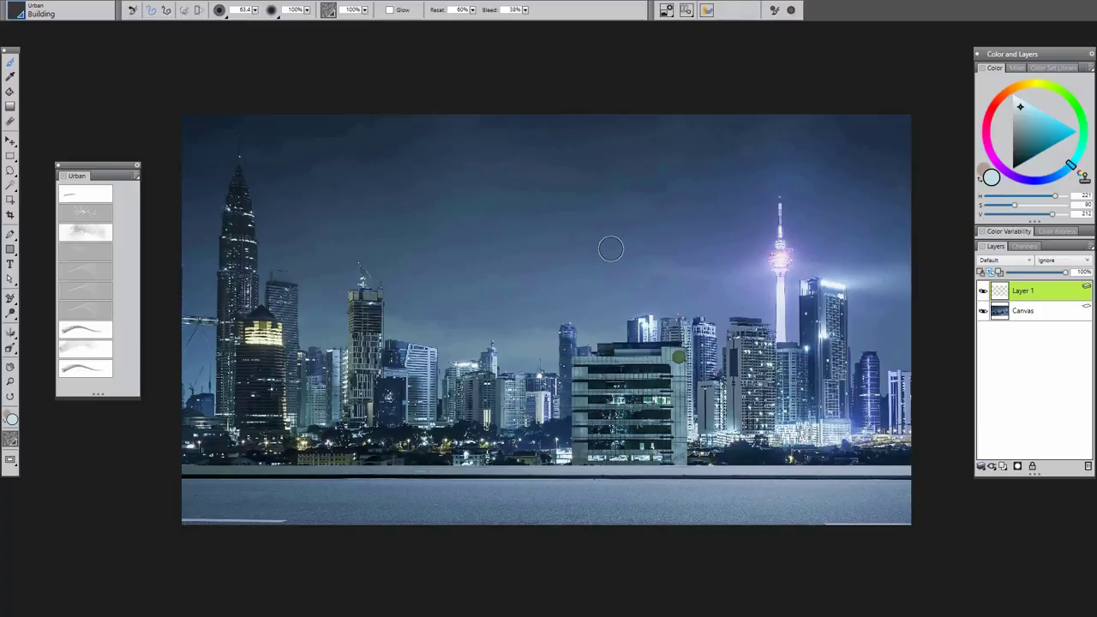
{"action": "mouse_move", "coordinate": [609, 250]}
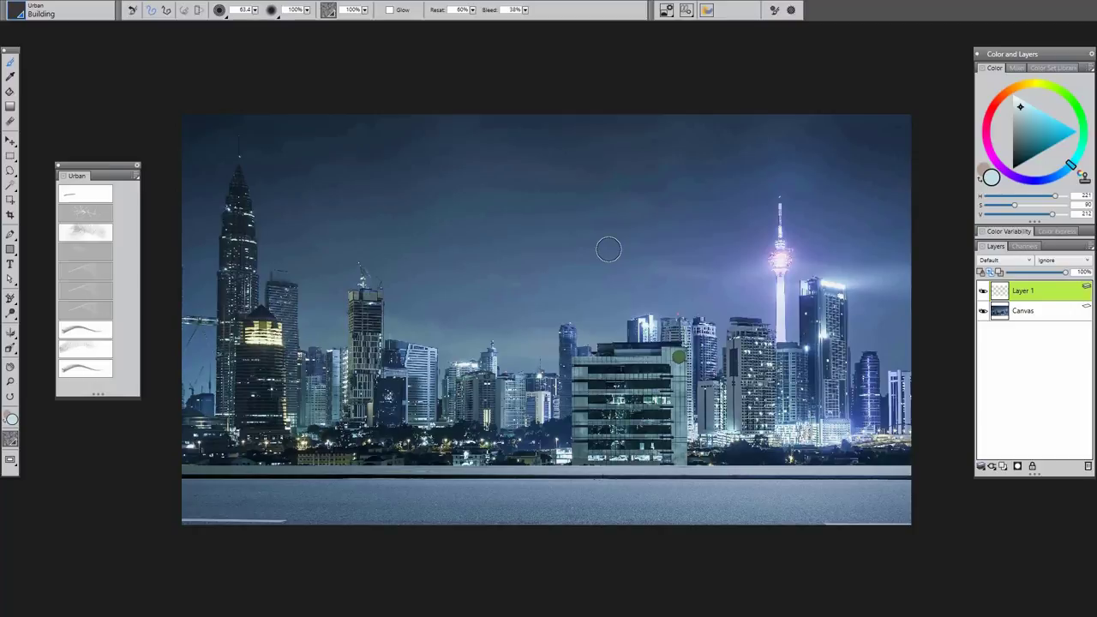
{"action": "mouse_move", "coordinate": [405, 259]}
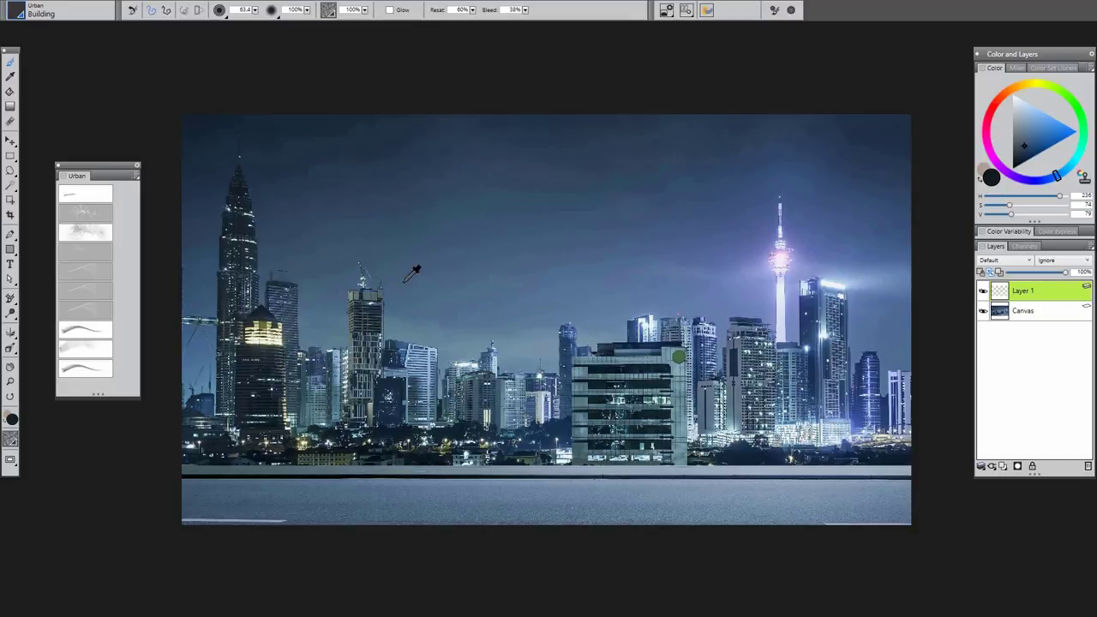
Step: Drag several vertical and horizontal Building-brush strokes forming rough dark tower outlines in the sky
{"action": "left_click", "coordinate": [415, 272]}
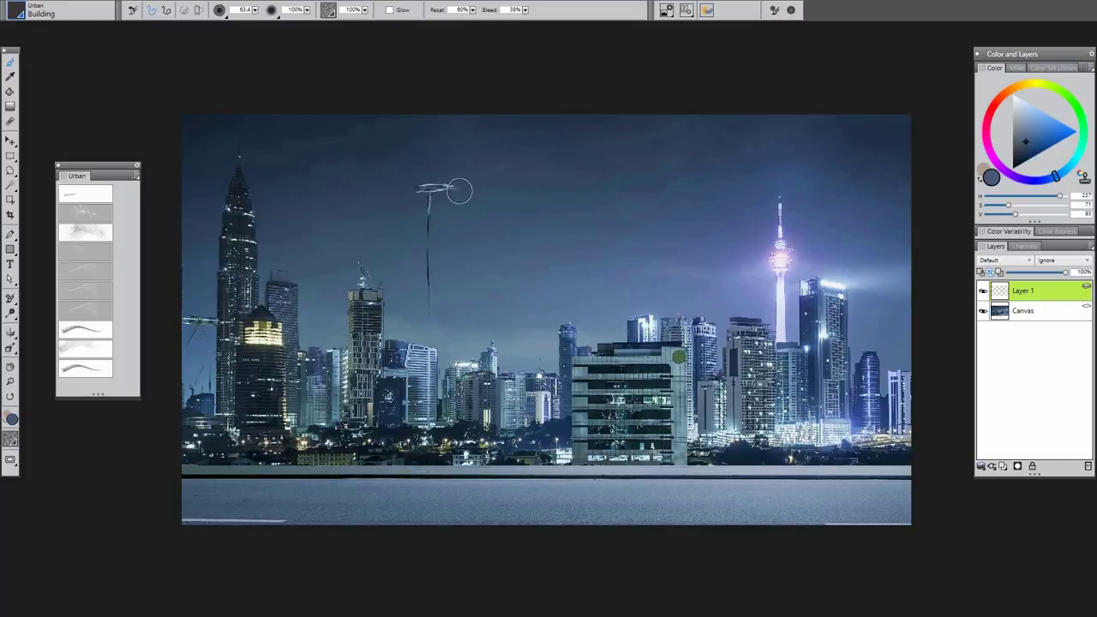
{"action": "left_click_drag", "start_coordinate": [462, 192], "coordinate": [426, 281]}
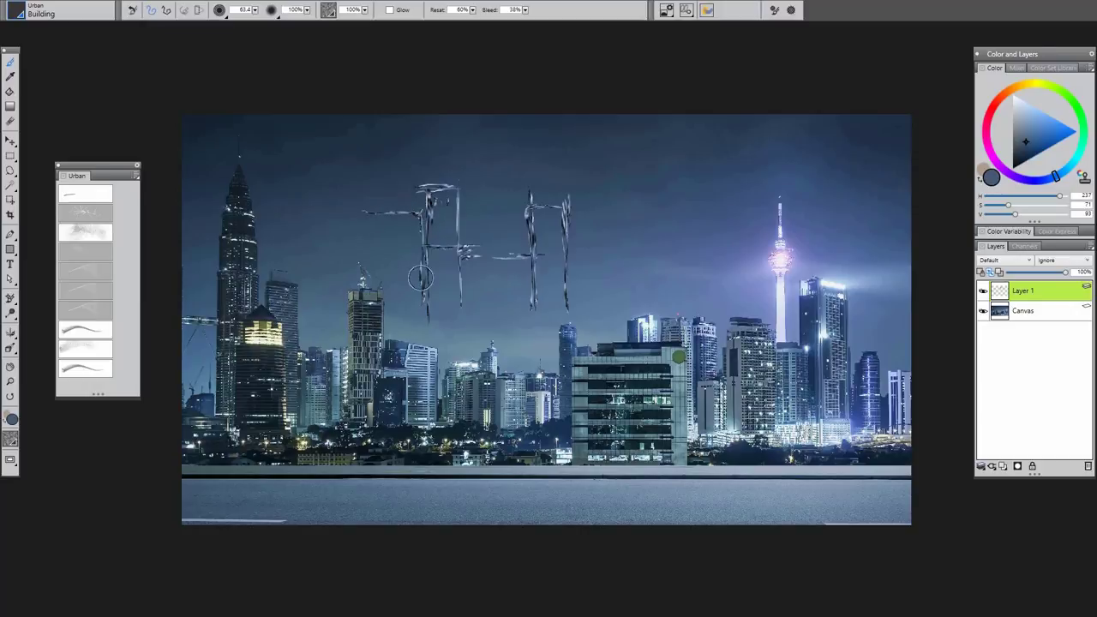
{"action": "left_click_drag", "start_coordinate": [420, 291], "coordinate": [531, 295]}
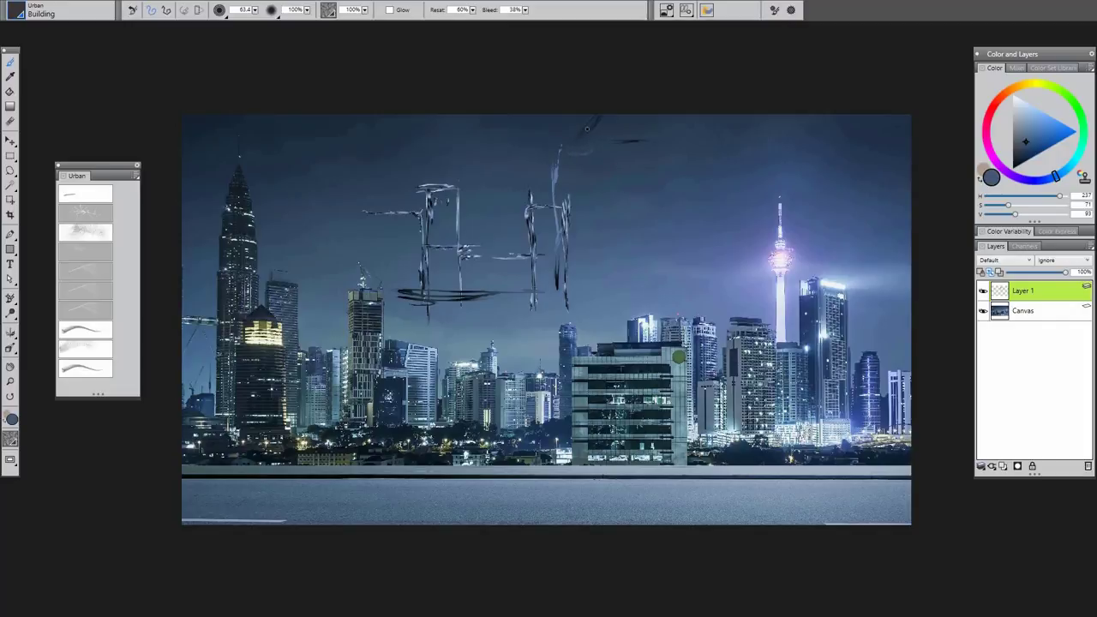
{"action": "left_click_drag", "start_coordinate": [599, 111], "coordinate": [592, 312]}
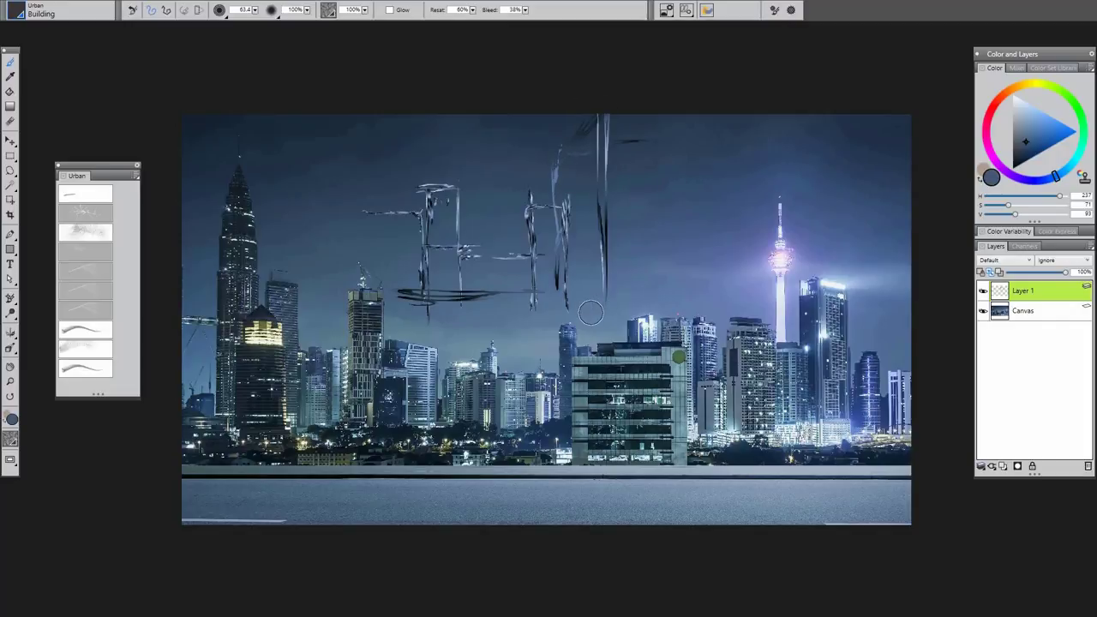
{"action": "mouse_move", "coordinate": [439, 177]}
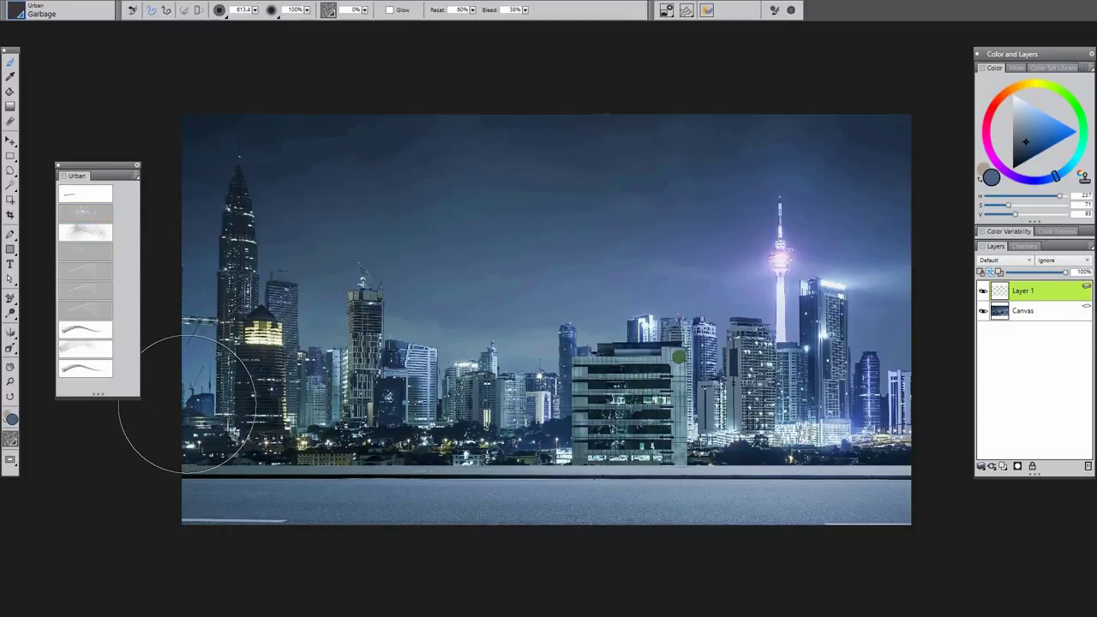
{"action": "mouse_move", "coordinate": [716, 408]}
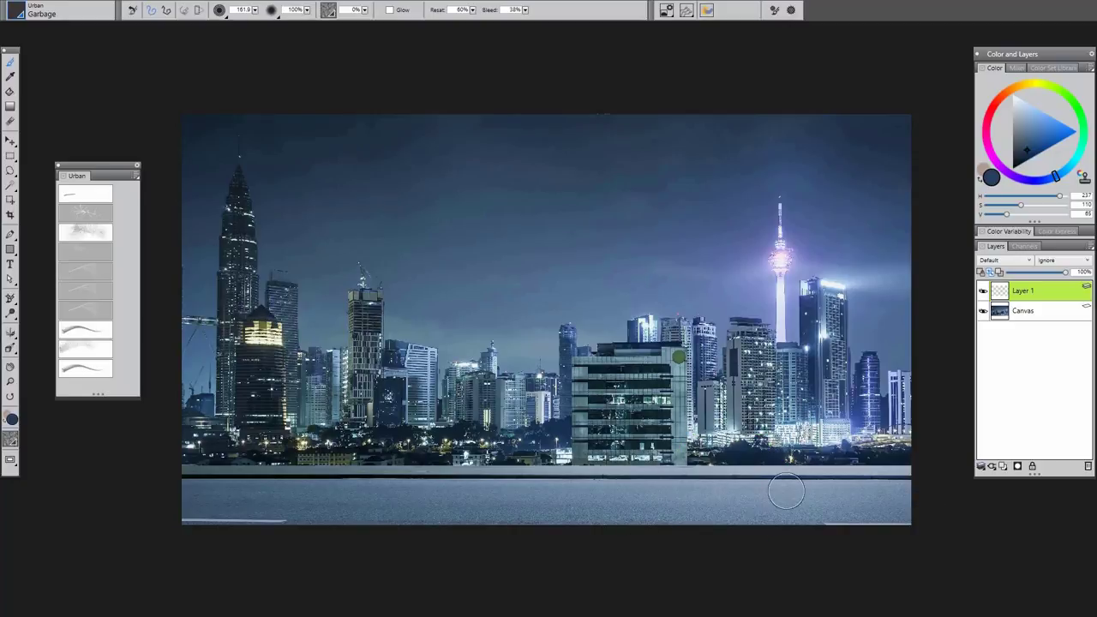
{"action": "mouse_move", "coordinate": [687, 511]}
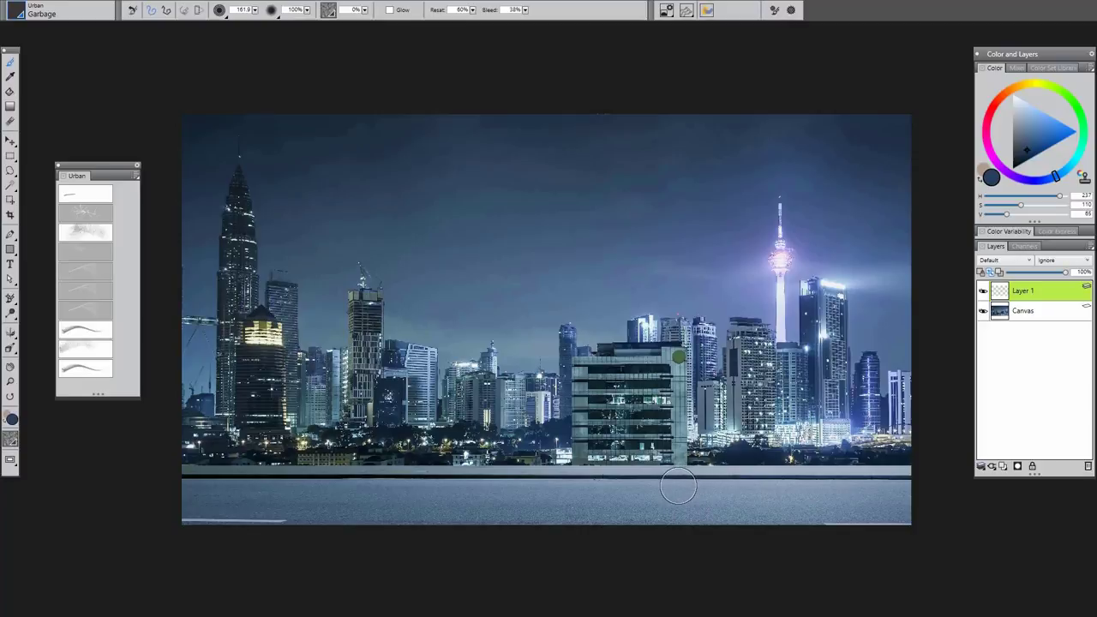
{"action": "mouse_move", "coordinate": [652, 497]}
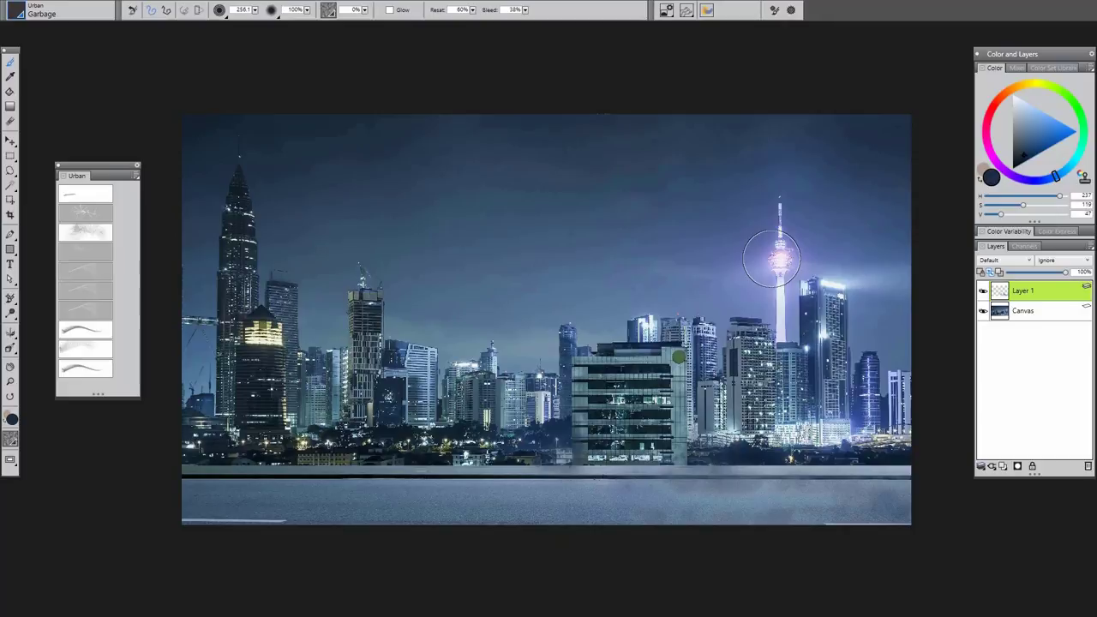
{"action": "mouse_move", "coordinate": [329, 261]}
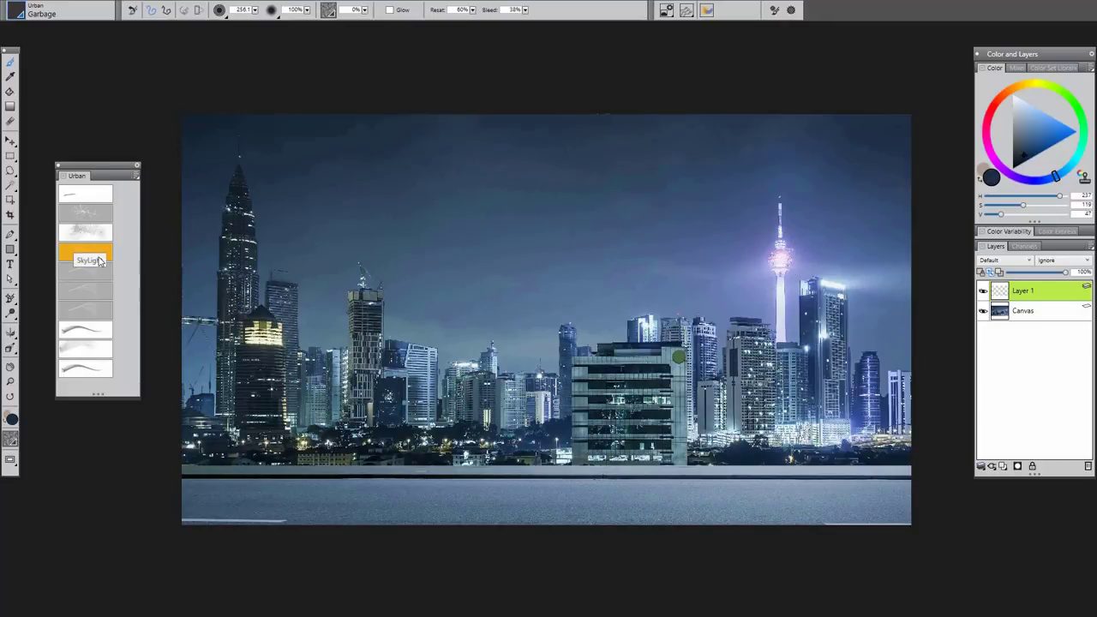
Step: Load the SkyLight brush from the Urban set
{"action": "left_click", "coordinate": [89, 261]}
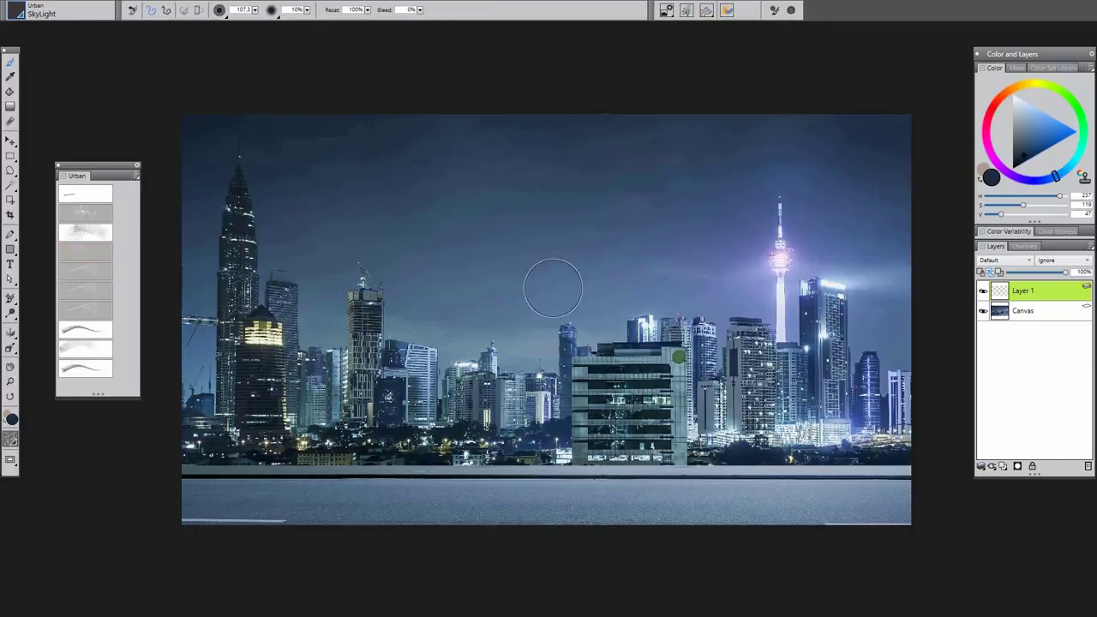
{"action": "mouse_move", "coordinate": [785, 220]}
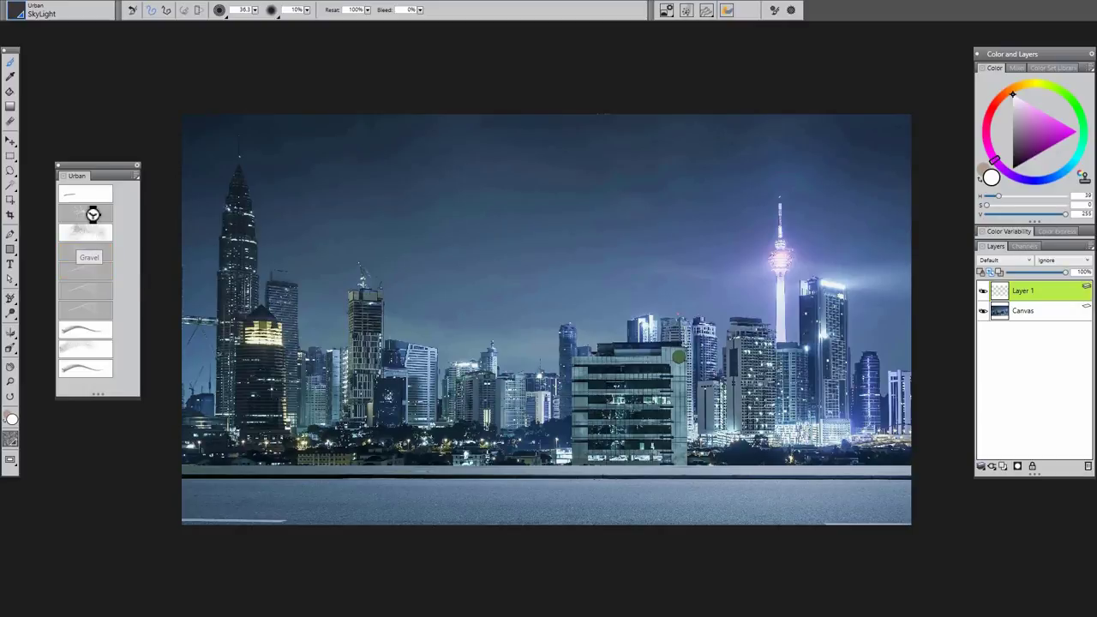
Step: Paint gravel texture with the Urban brush across the road at the photo's bottom
{"action": "left_click", "coordinate": [89, 257]}
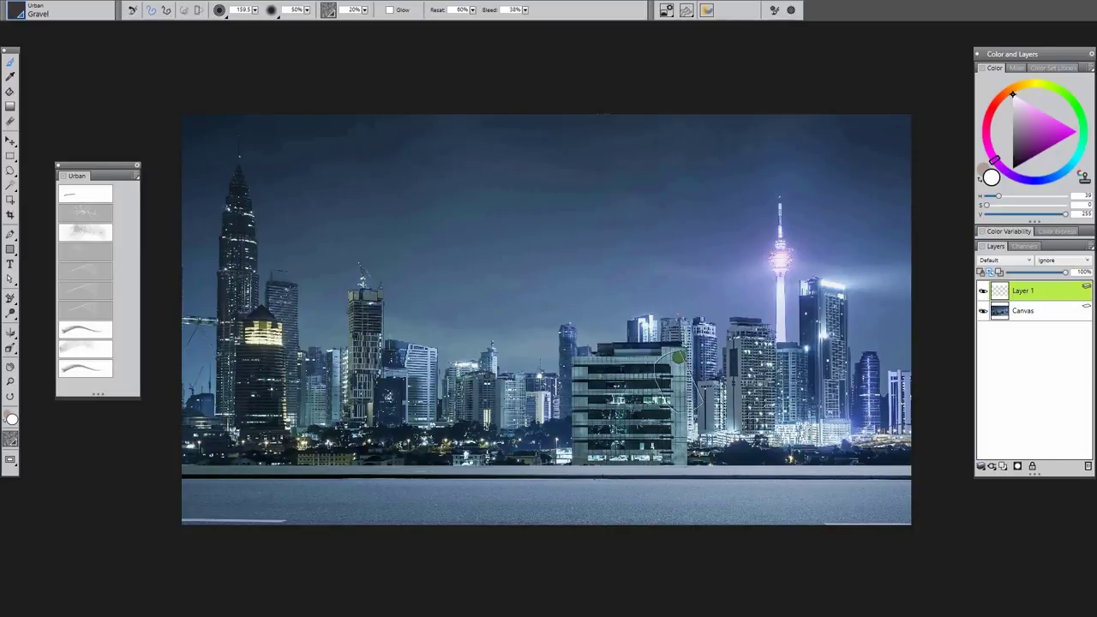
{"action": "left_click_drag", "start_coordinate": [677, 355], "coordinate": [660, 480]}
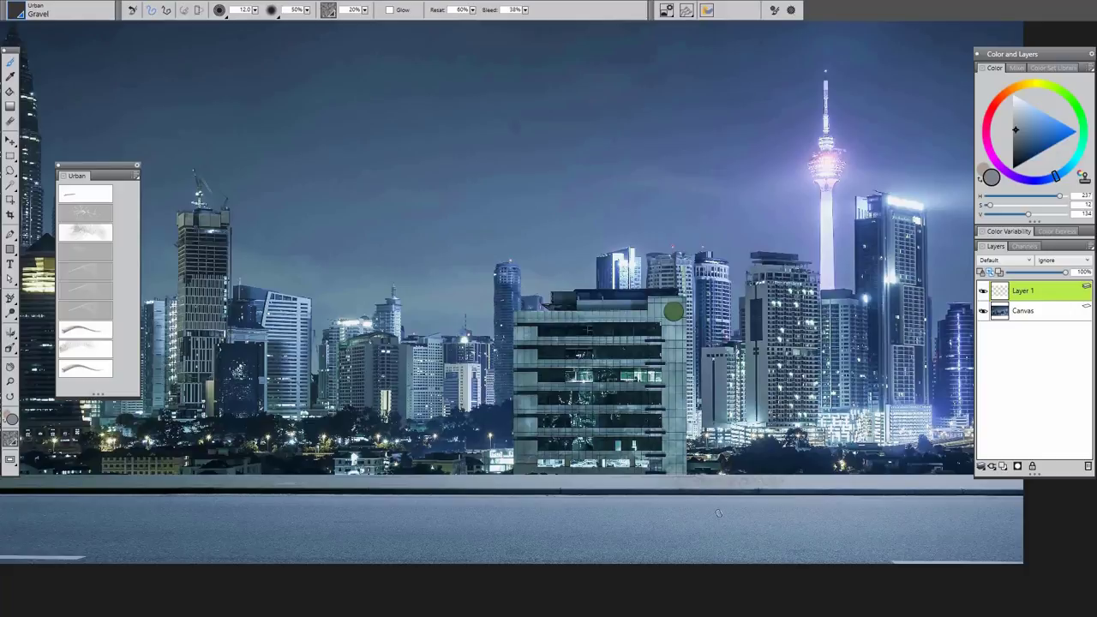
{"action": "mouse_move", "coordinate": [852, 489]}
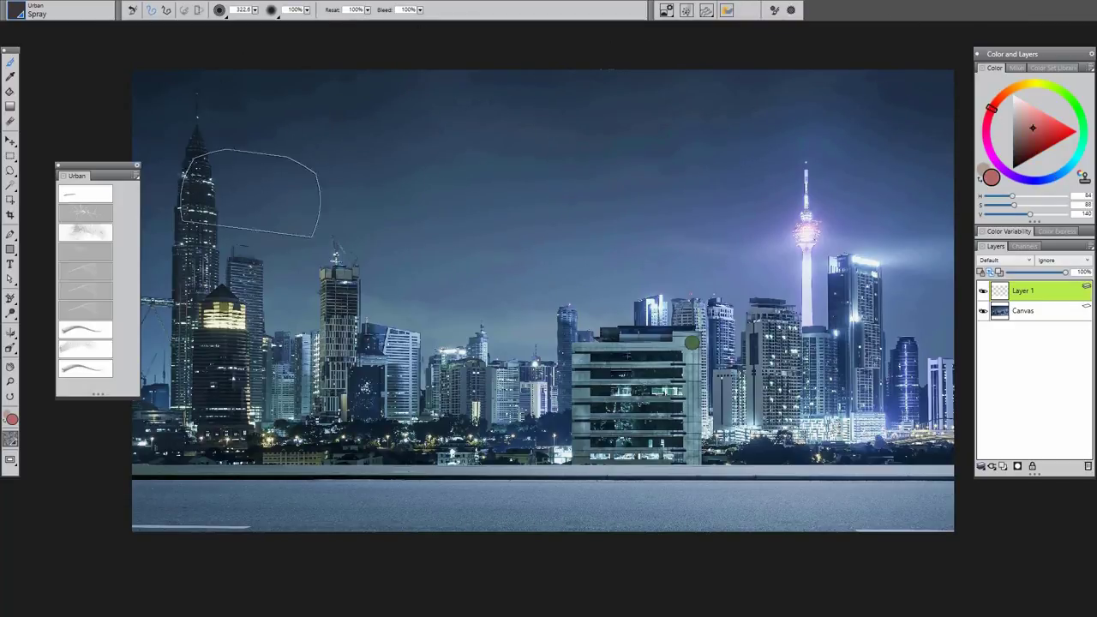
Step: Spray pink patches over the sky and skyline with the Spray and Splat Urban variants
{"action": "left_click", "coordinate": [86, 289]}
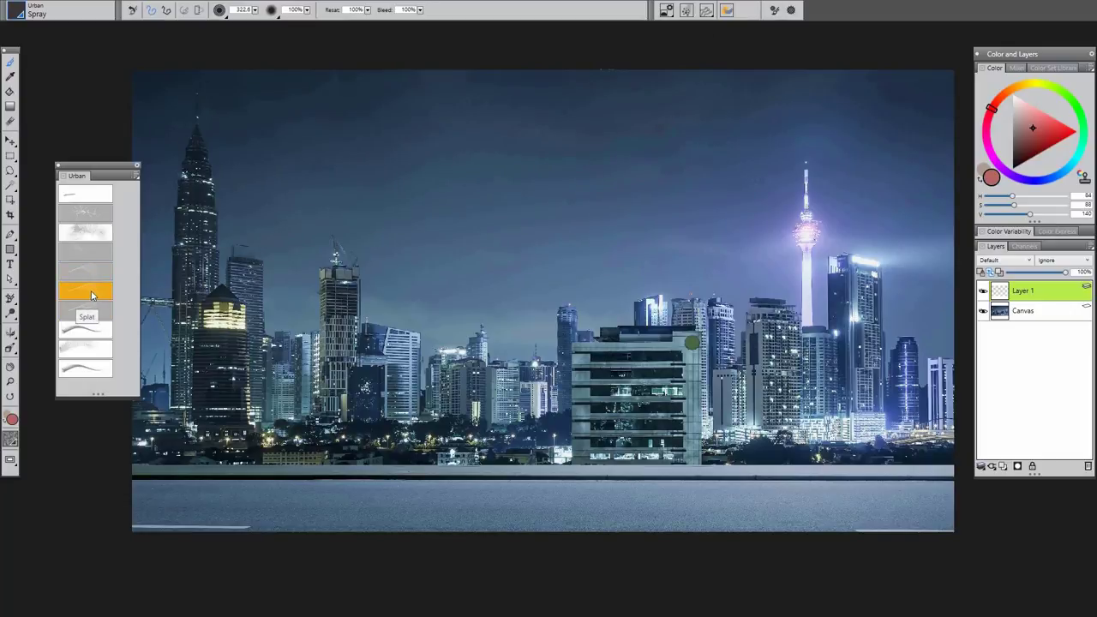
{"action": "left_click", "coordinate": [86, 289]}
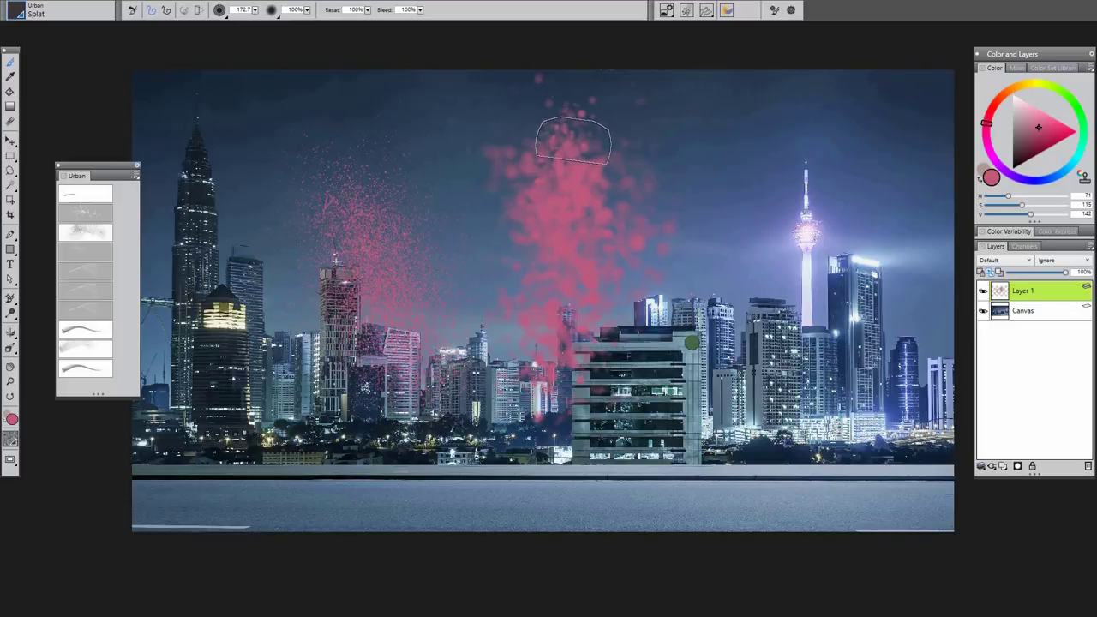
{"action": "left_click", "coordinate": [85, 312]}
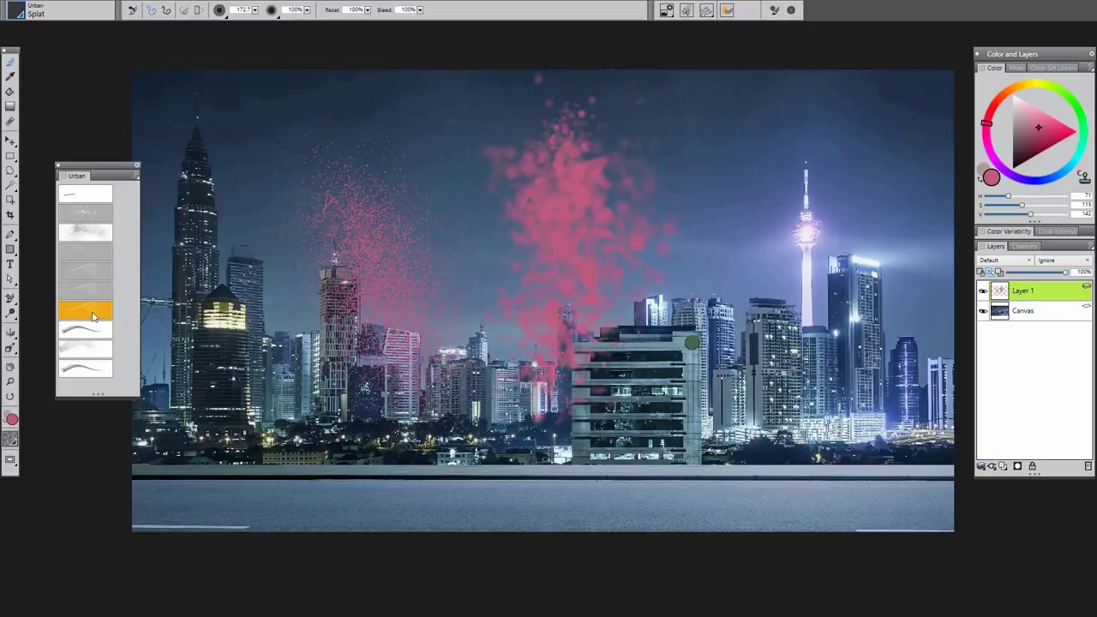
{"action": "left_click", "coordinate": [86, 329]}
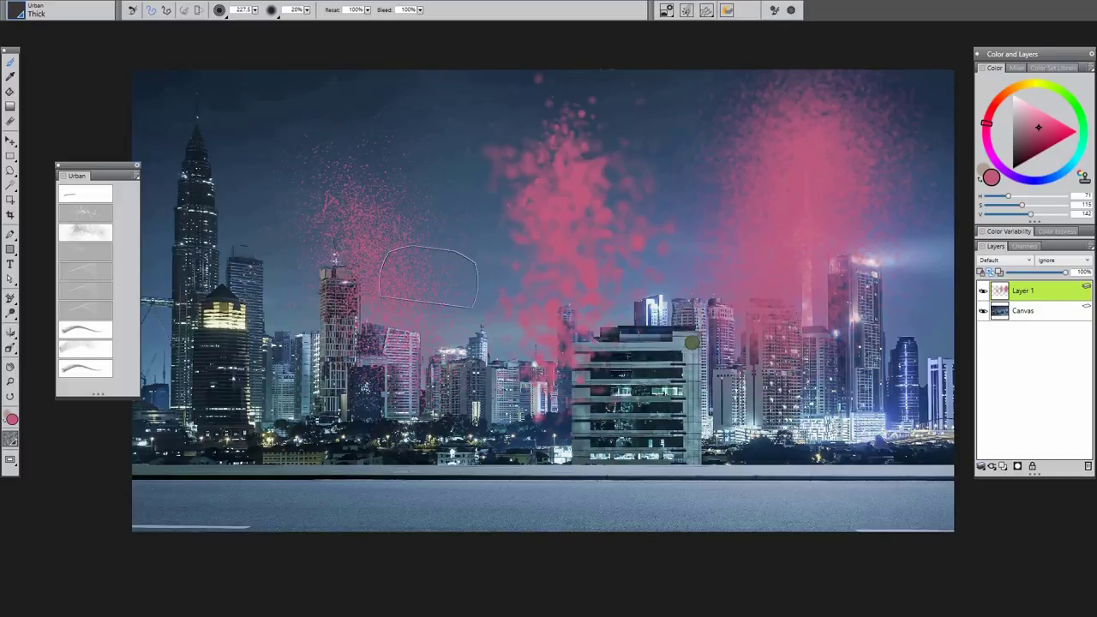
{"action": "left_click", "coordinate": [86, 294]}
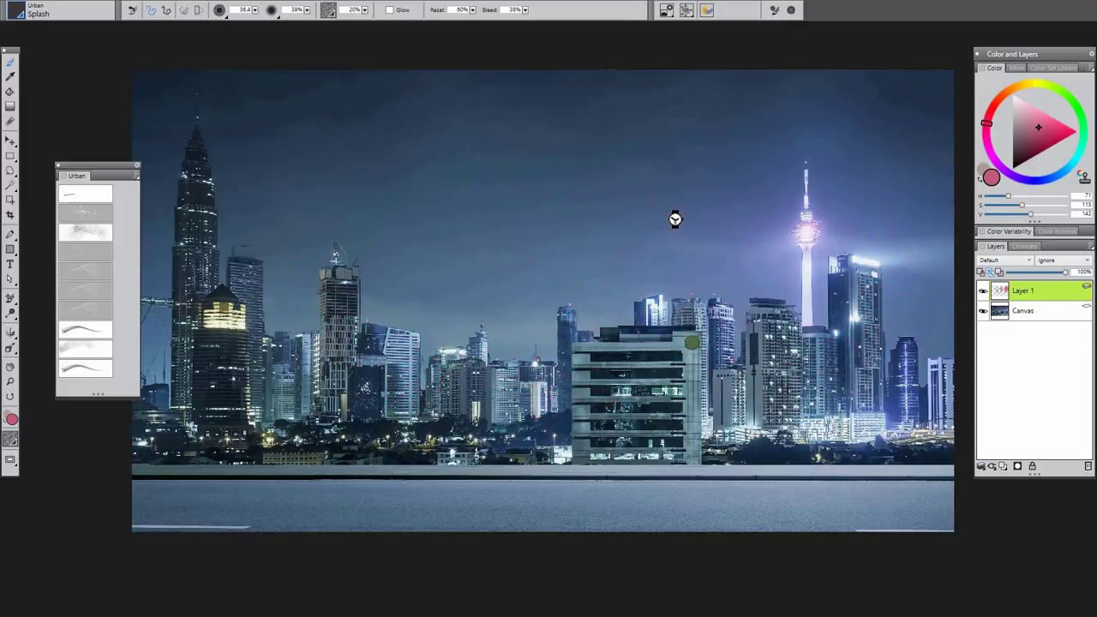
{"action": "mouse_move", "coordinate": [446, 264]}
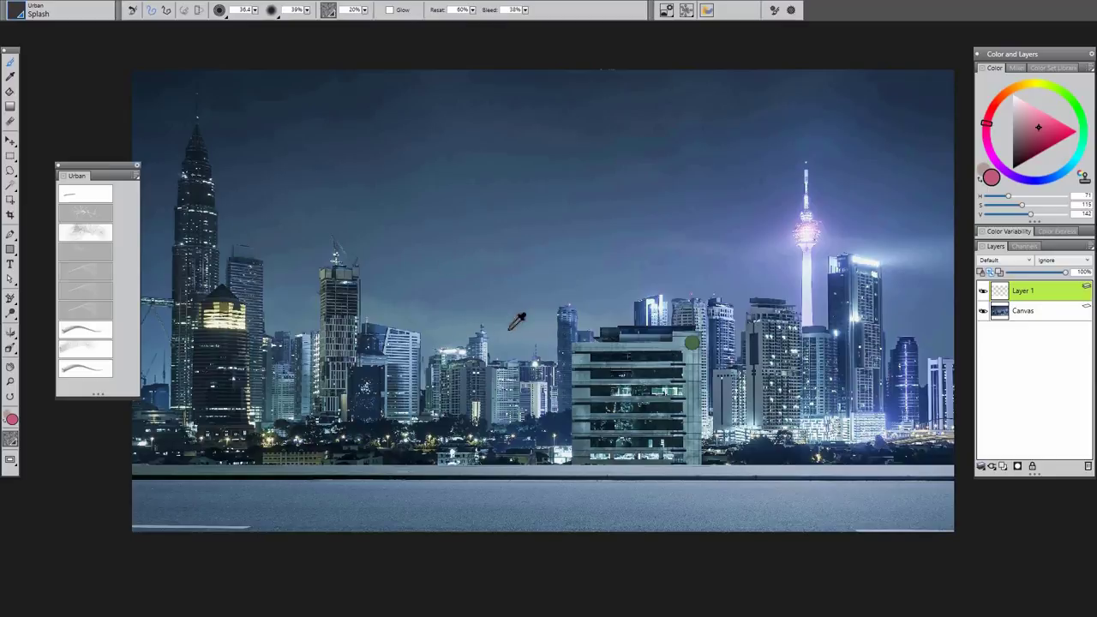
Step: Sweep pale Splash-brush strokes across the night sky
{"action": "left_click", "coordinate": [822, 225]}
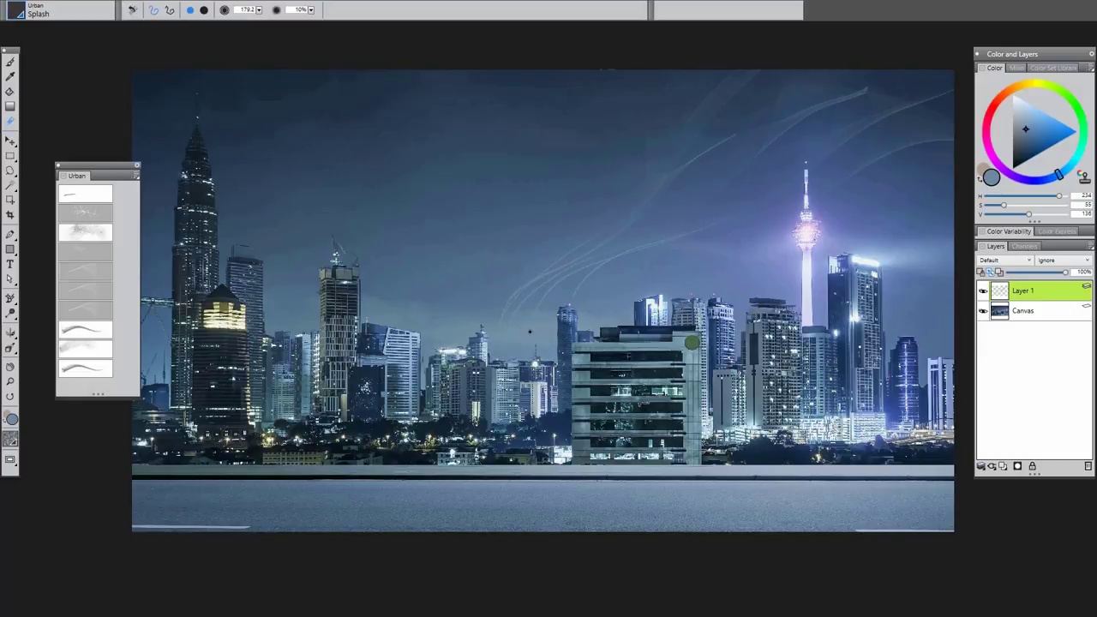
{"action": "mouse_move", "coordinate": [514, 334]}
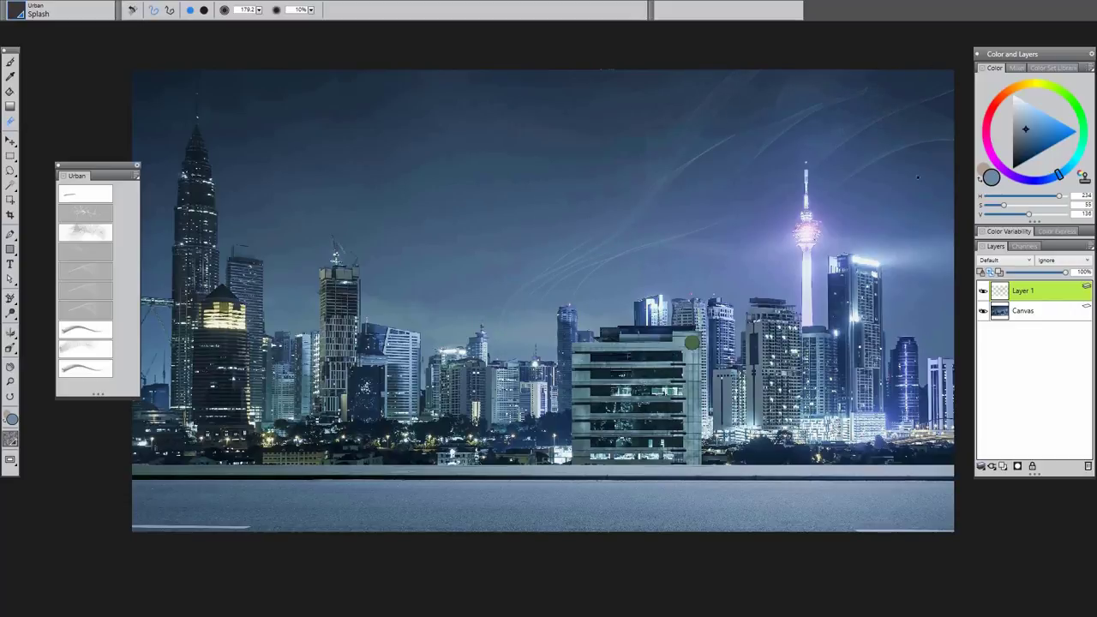
{"action": "mouse_move", "coordinate": [757, 120]}
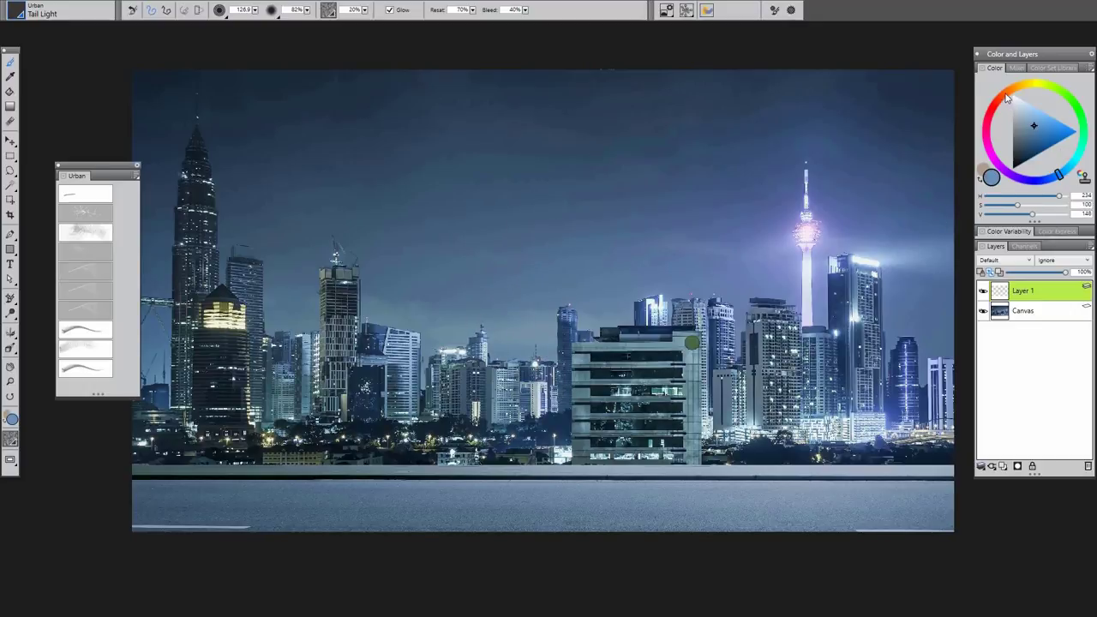
Step: Pick red in the colour wheel for the tail lights
{"action": "left_click", "coordinate": [1035, 130]}
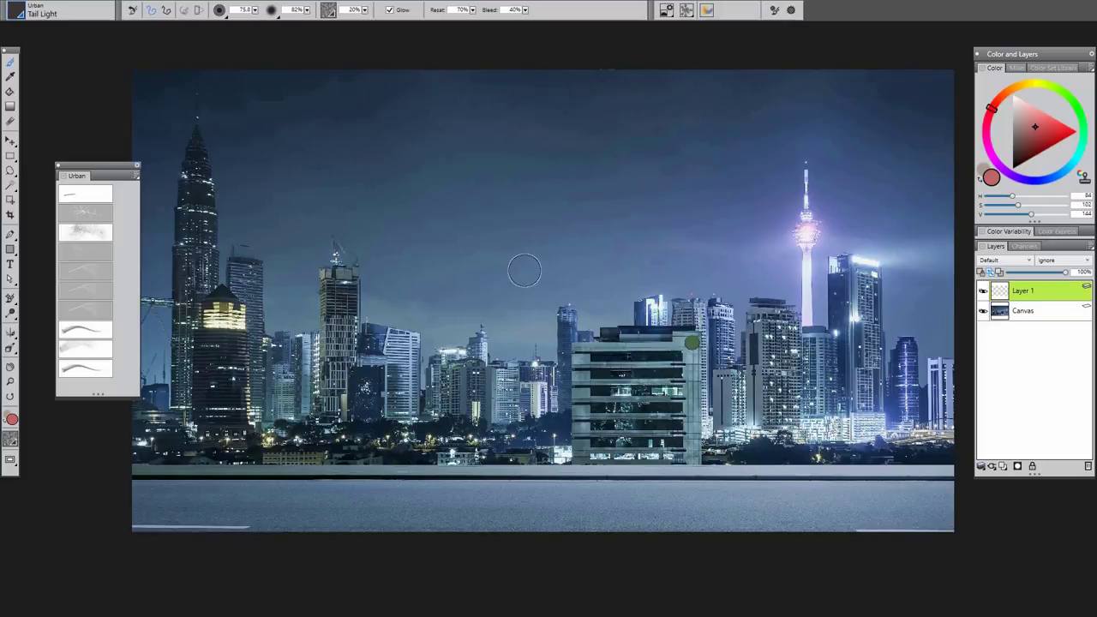
{"action": "mouse_move", "coordinate": [439, 187]}
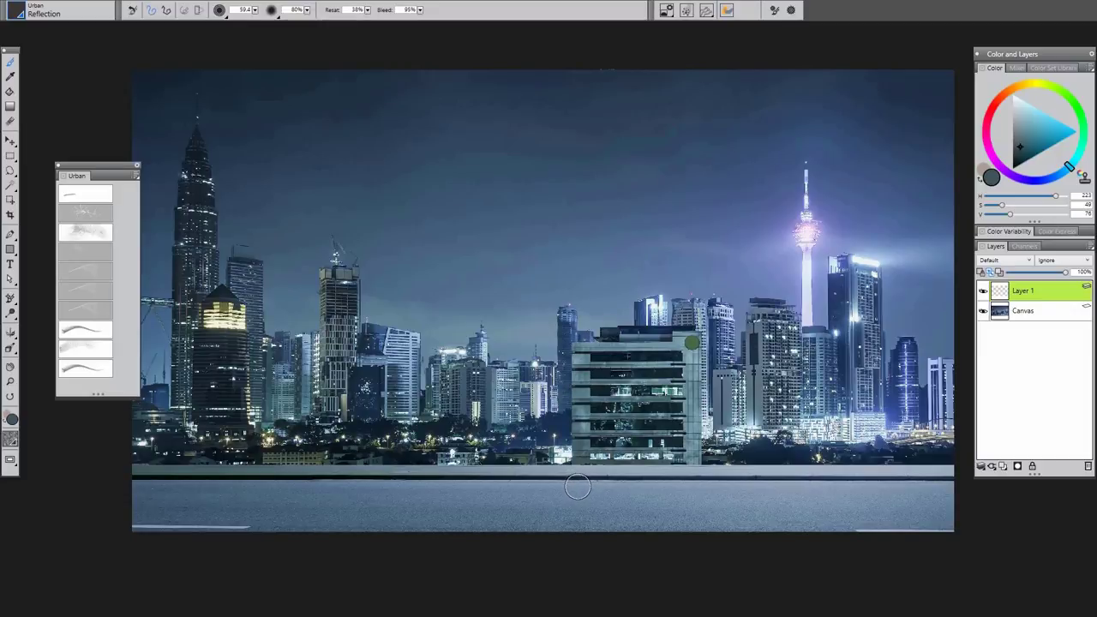
{"action": "mouse_move", "coordinate": [586, 453]}
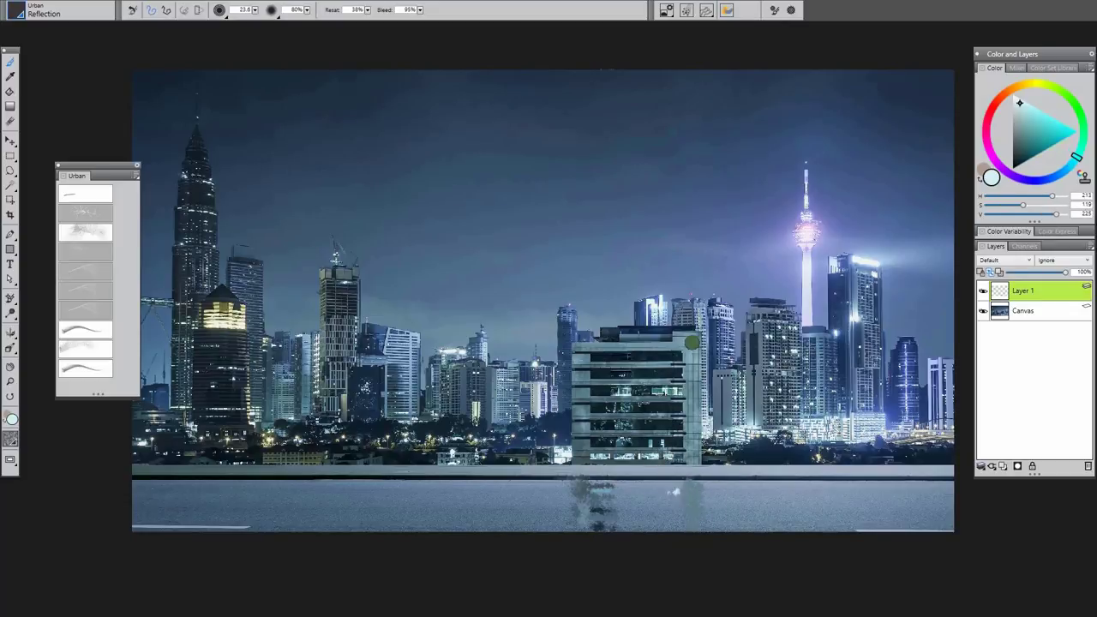
Step: Extend the Reflection-brush smear of the central building down onto the road
{"action": "left_click", "coordinate": [1032, 123]}
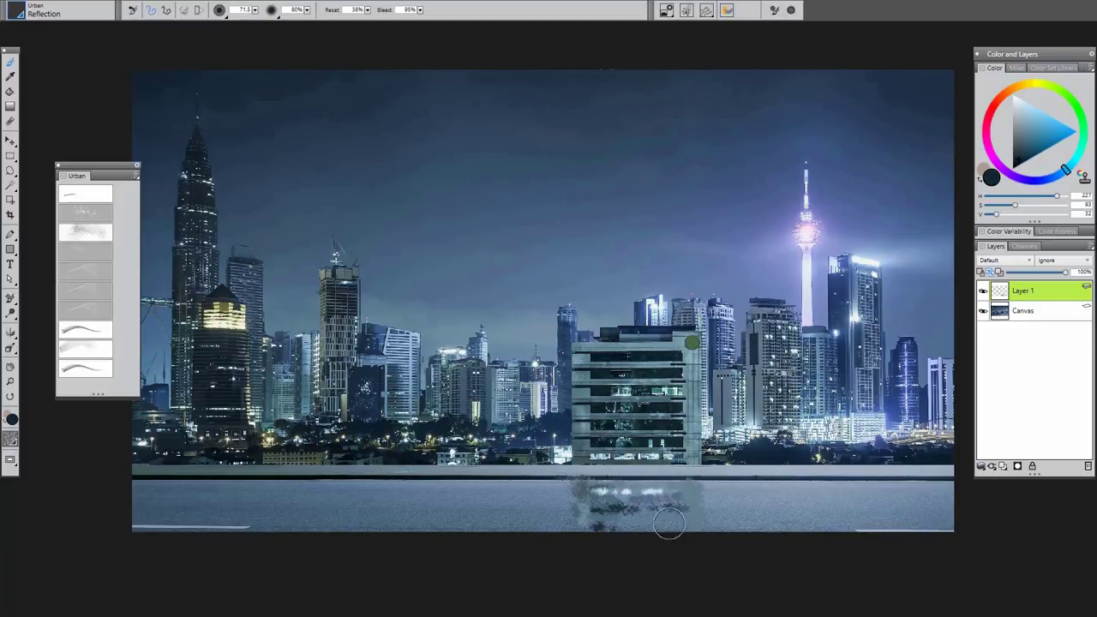
{"action": "mouse_move", "coordinate": [692, 539]}
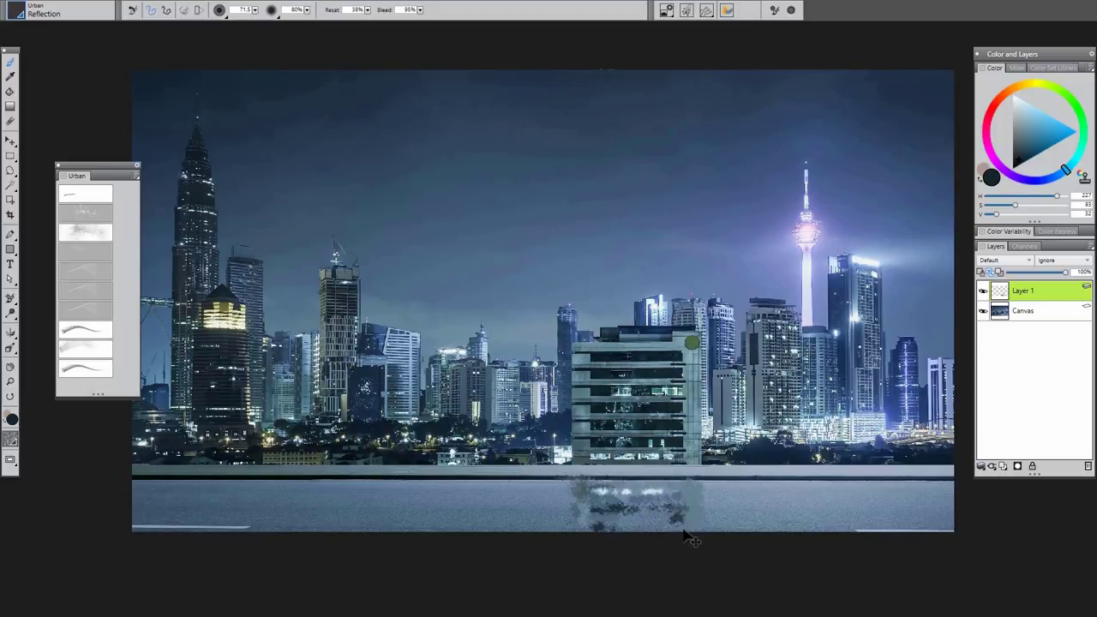
{"action": "mouse_move", "coordinate": [667, 473]}
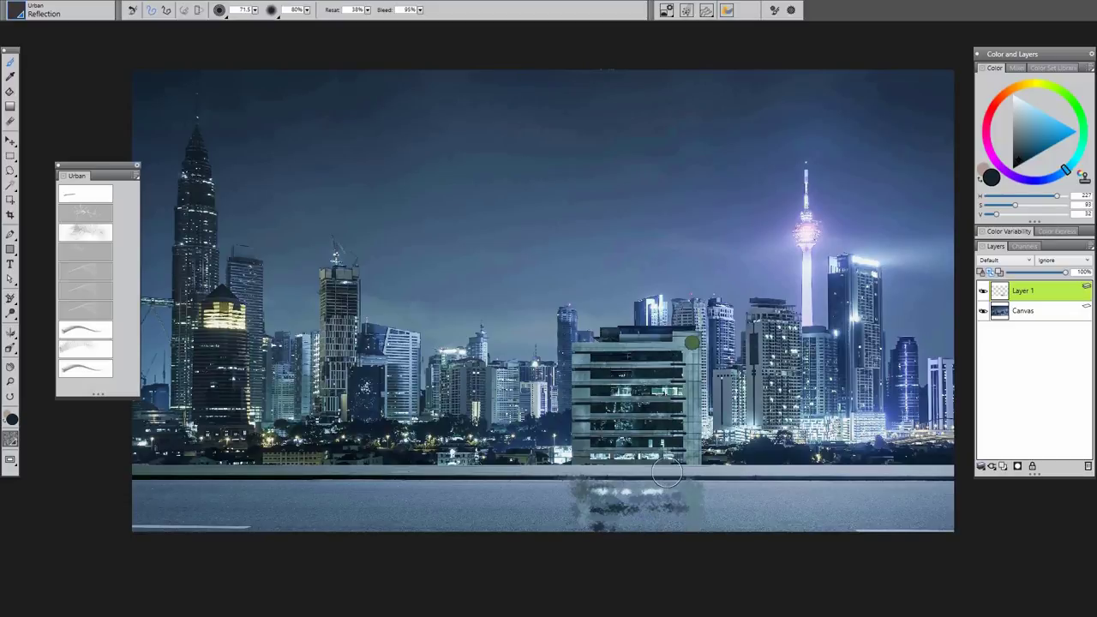